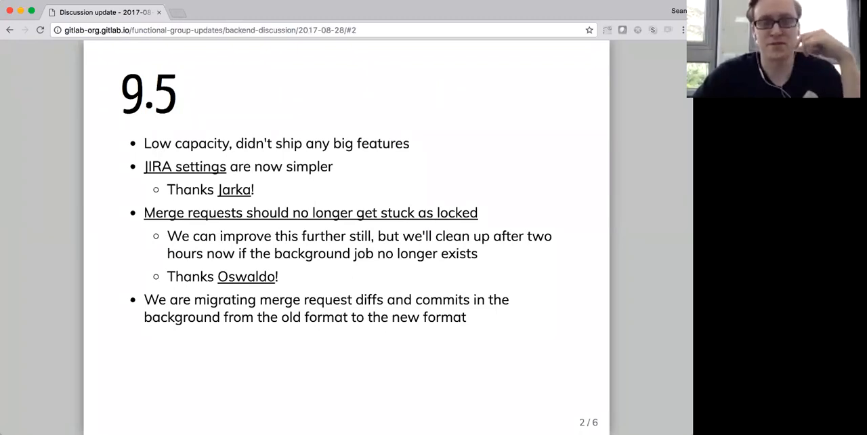
mouse_move(321, 108)
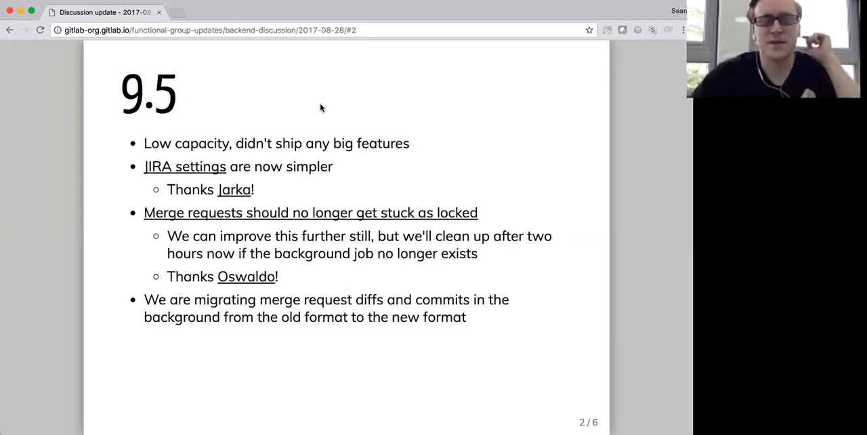
mouse_move(256, 166)
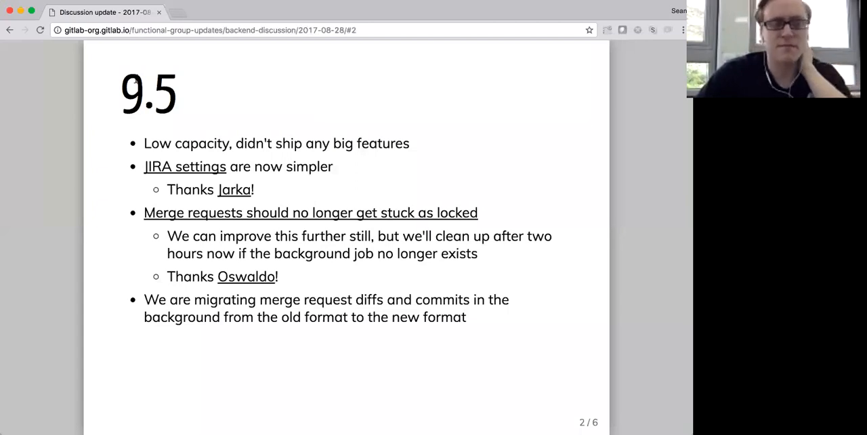
mouse_move(238, 218)
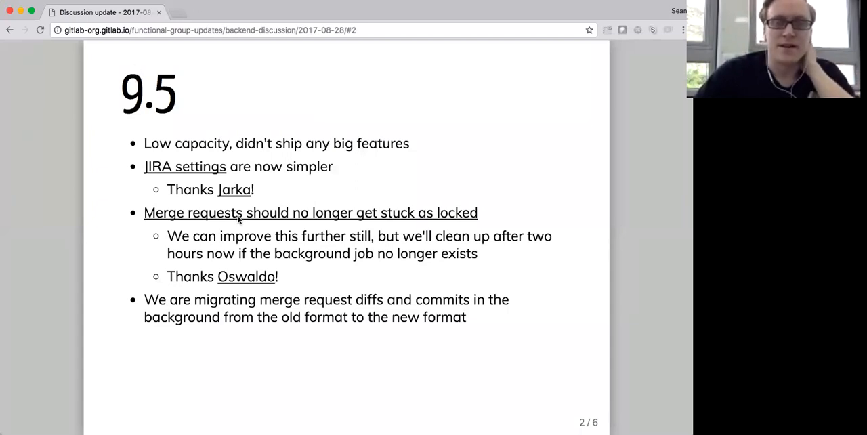
mouse_move(241, 217)
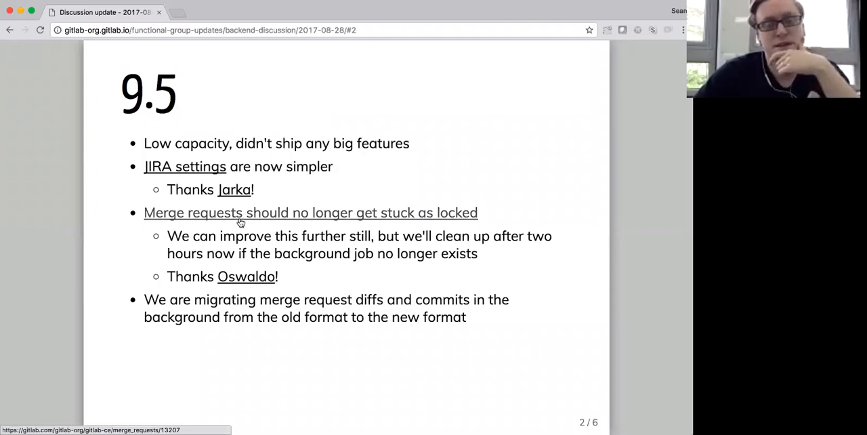
mouse_move(254, 235)
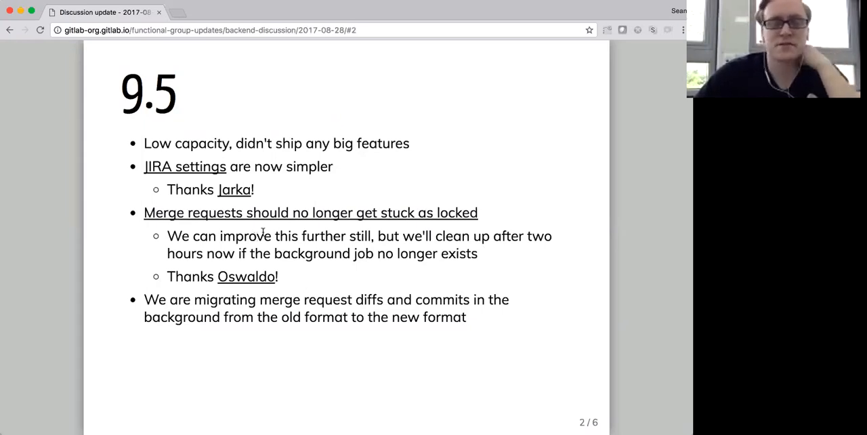
mouse_move(353, 193)
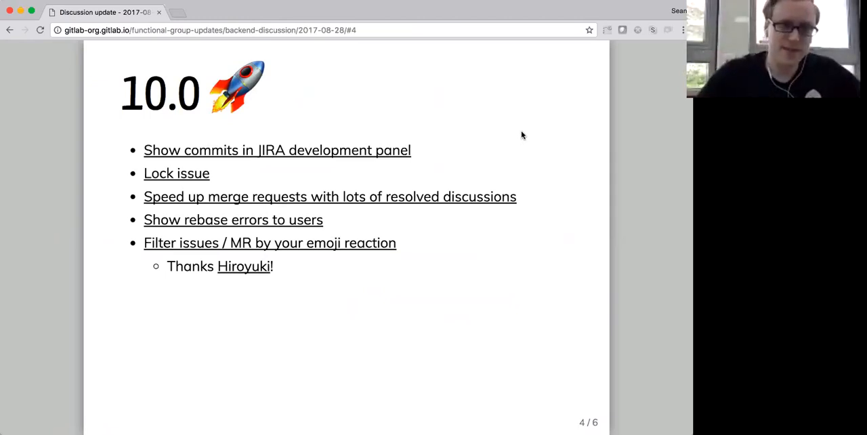
mouse_move(472, 171)
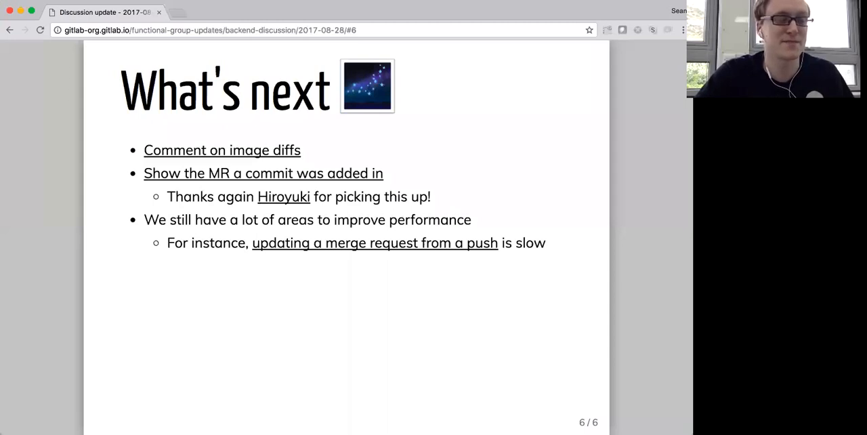
mouse_move(339, 101)
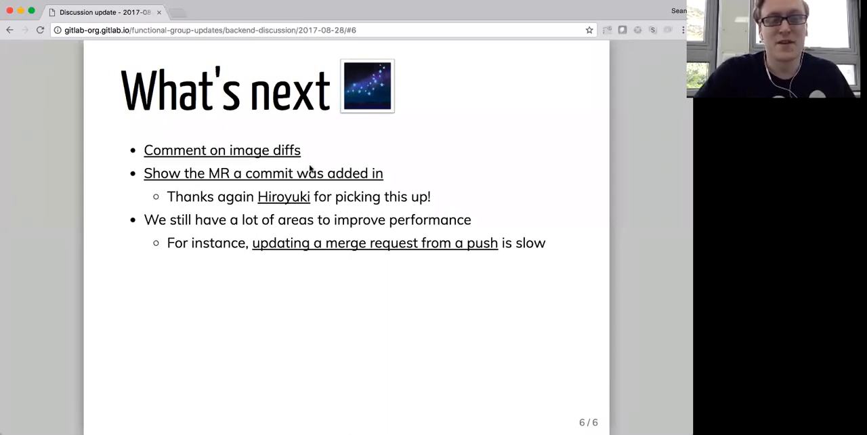
mouse_move(225, 163)
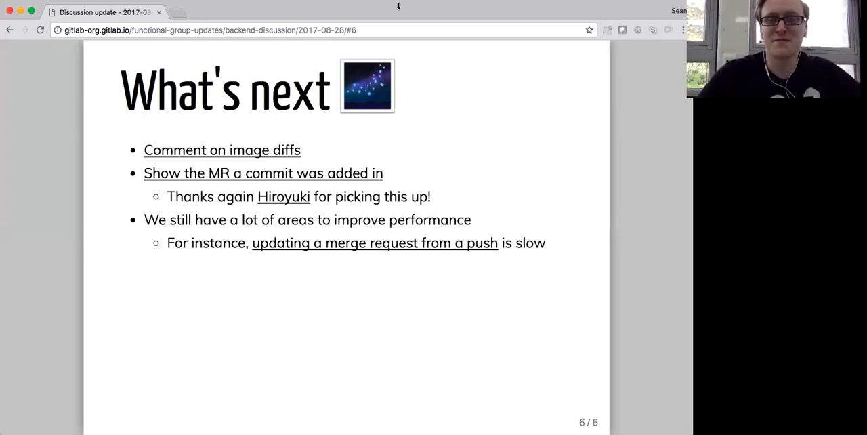
mouse_move(263, 75)
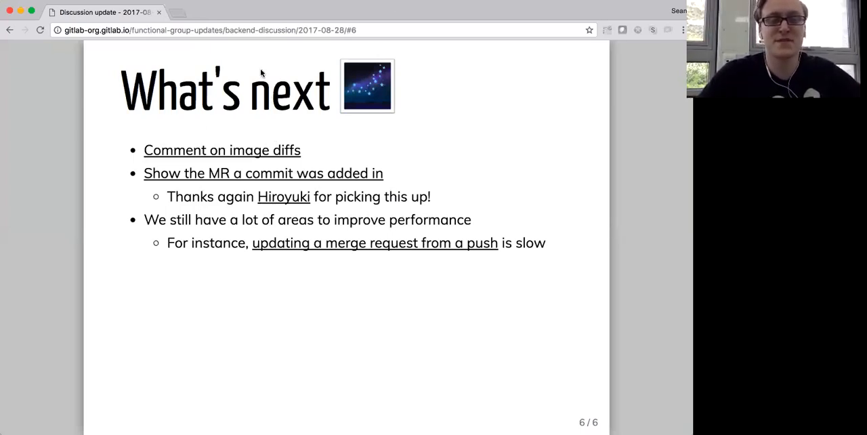